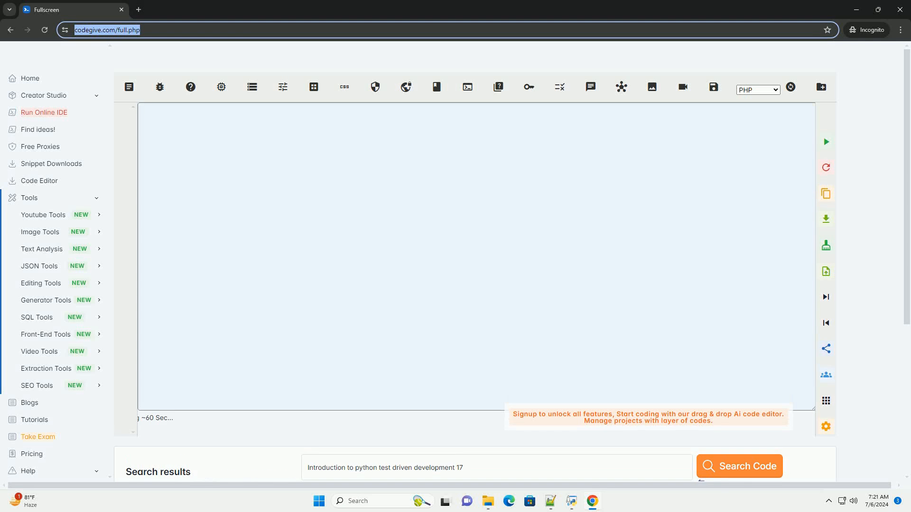
Step: Start the AI generator streaming the Python TDD-with-pytest guide into the empty editor
{"action": "scroll", "scroll_direction": "down", "scroll_amount": 3}
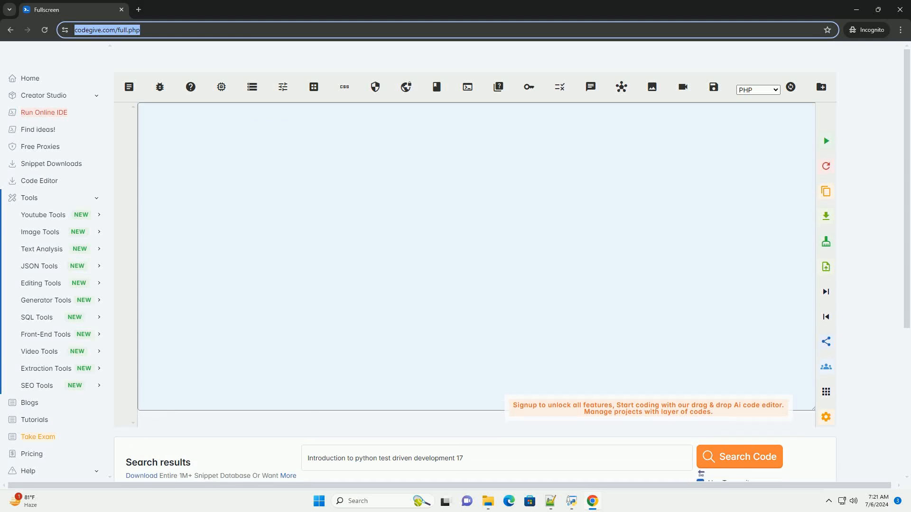
{"action": "left_click", "coordinate": [738, 457]}
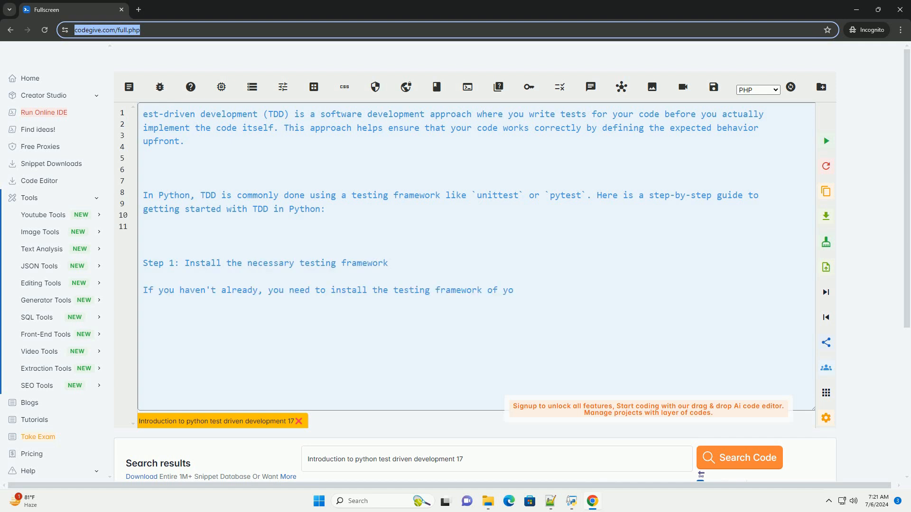
Step: Follow the streamed pip install pytest command, failing test_my_function test, and pytest run command down the editor
{"action": "scroll", "scroll_direction": "down", "scroll_amount": 3}
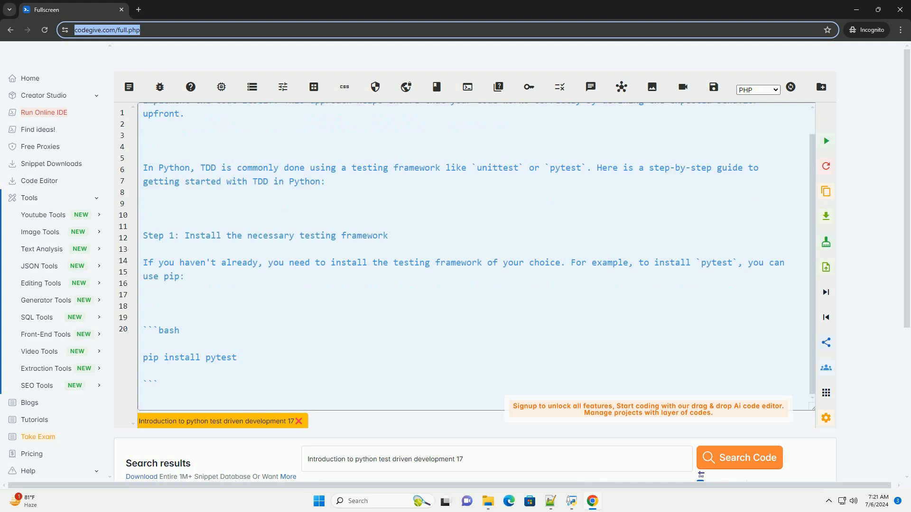
{"action": "scroll", "scroll_direction": "down", "scroll_amount": 3}
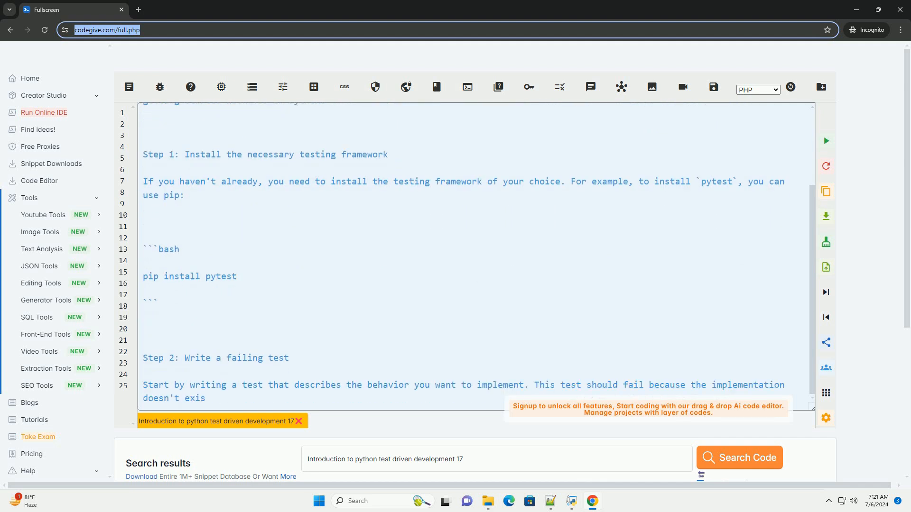
{"action": "scroll", "scroll_direction": "down", "scroll_amount": 3}
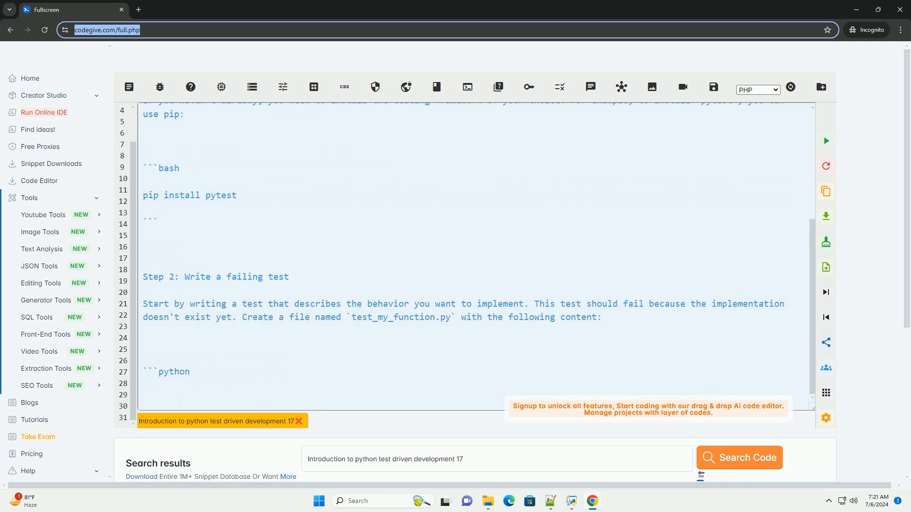
{"action": "scroll", "scroll_direction": "down", "scroll_amount": 3}
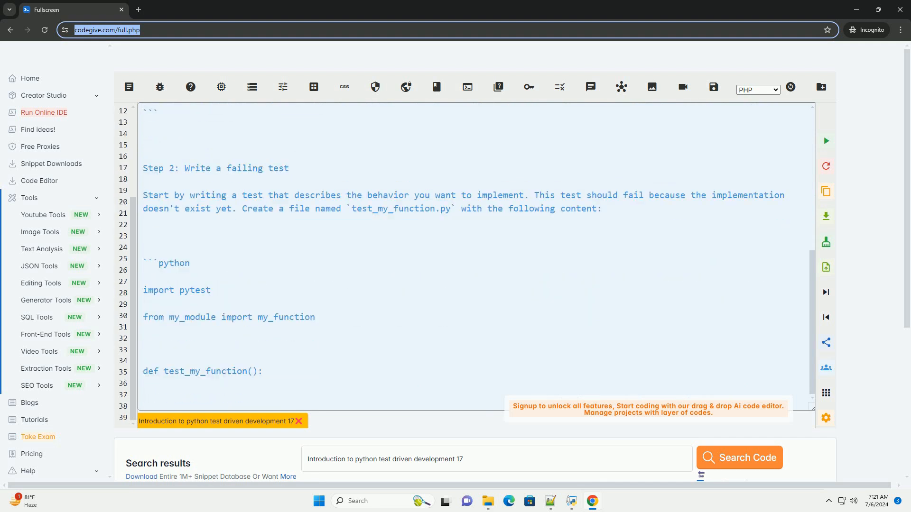
{"action": "scroll", "scroll_direction": "down", "scroll_amount": 3}
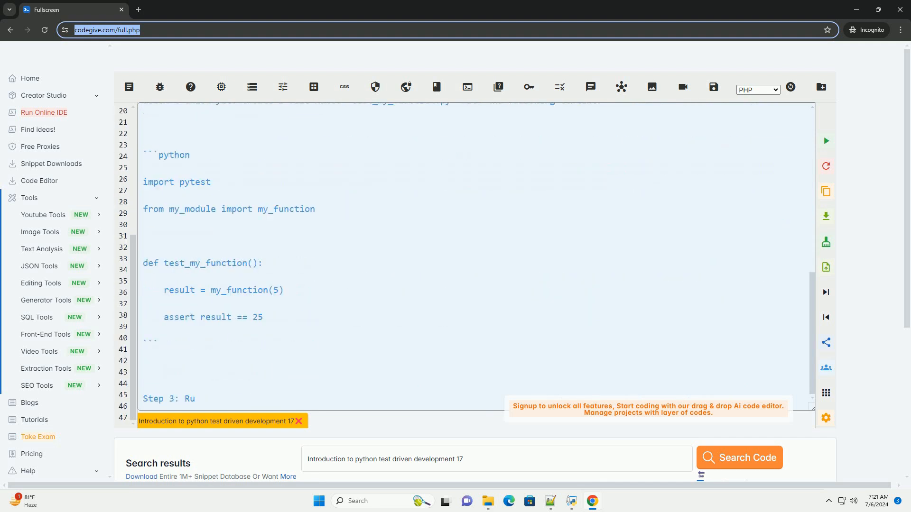
{"action": "scroll", "scroll_direction": "down", "scroll_amount": 3}
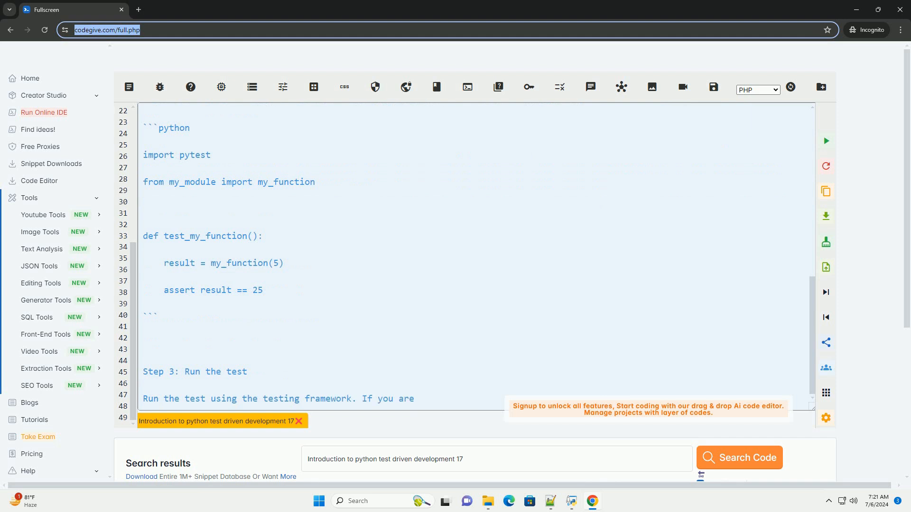
{"action": "scroll", "scroll_direction": "down", "scroll_amount": 3}
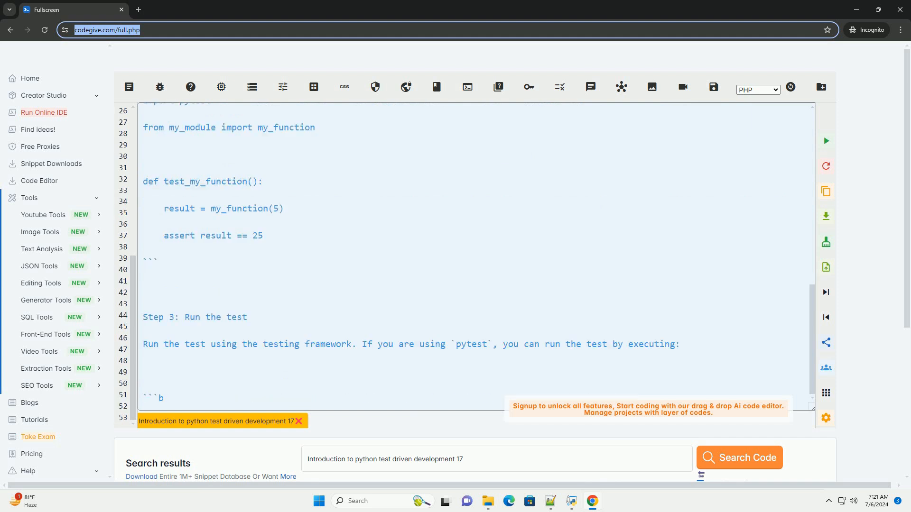
{"action": "scroll", "scroll_direction": "down", "scroll_amount": 3}
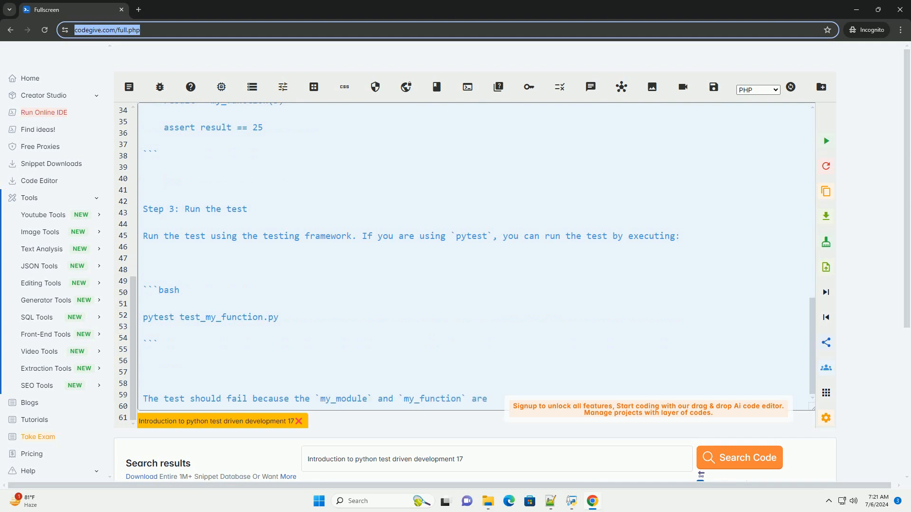
Step: Follow my_module.py's my_function returning x * x and the passing rerun as they stream in
{"action": "scroll", "scroll_direction": "down", "scroll_amount": 3}
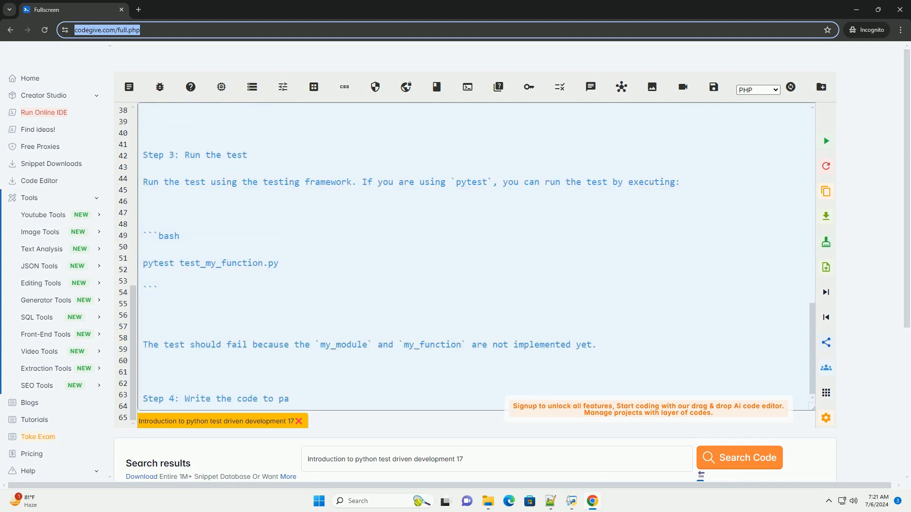
{"action": "scroll", "scroll_direction": "down", "scroll_amount": 3}
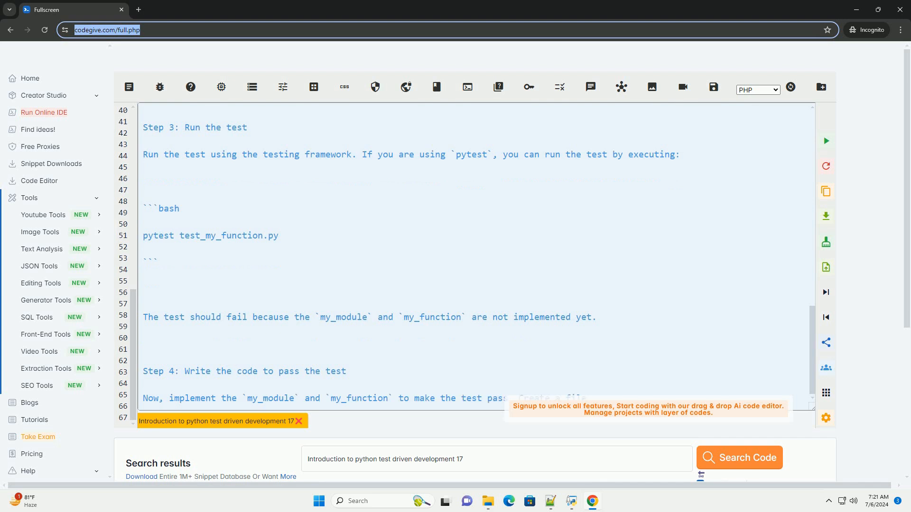
{"action": "scroll", "scroll_direction": "down", "scroll_amount": 3}
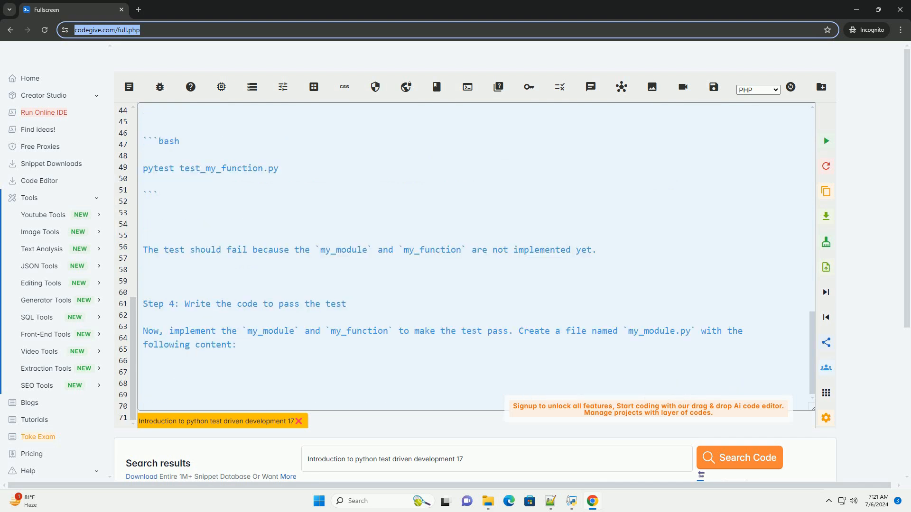
{"action": "scroll", "scroll_direction": "down", "scroll_amount": 3}
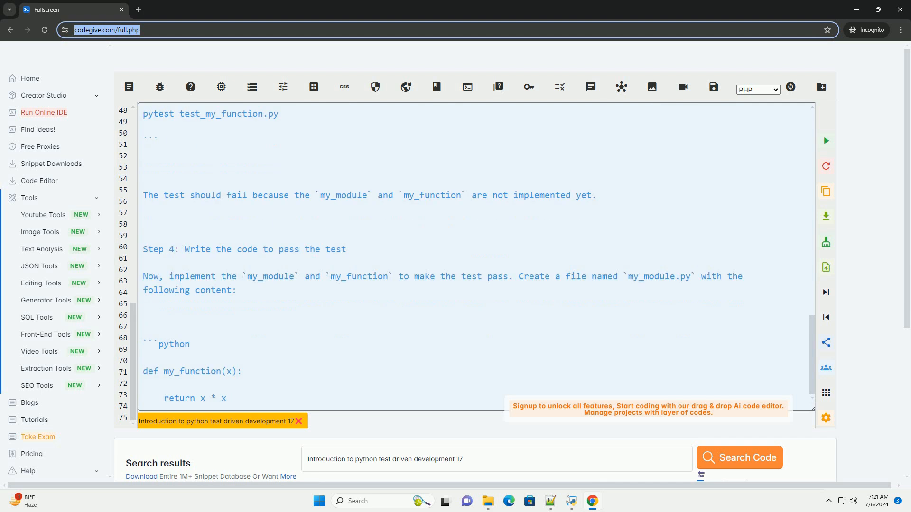
{"action": "scroll", "scroll_direction": "down", "scroll_amount": 3}
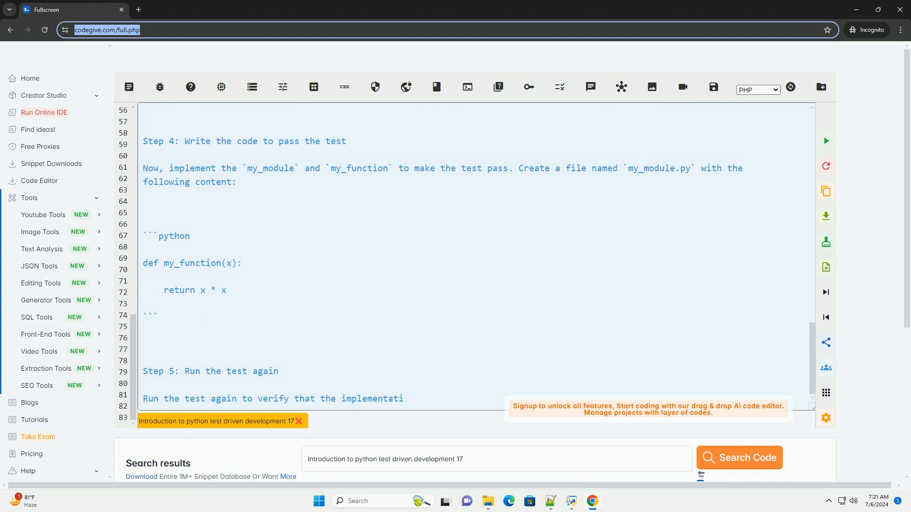
{"action": "scroll", "scroll_direction": "down", "scroll_amount": 3}
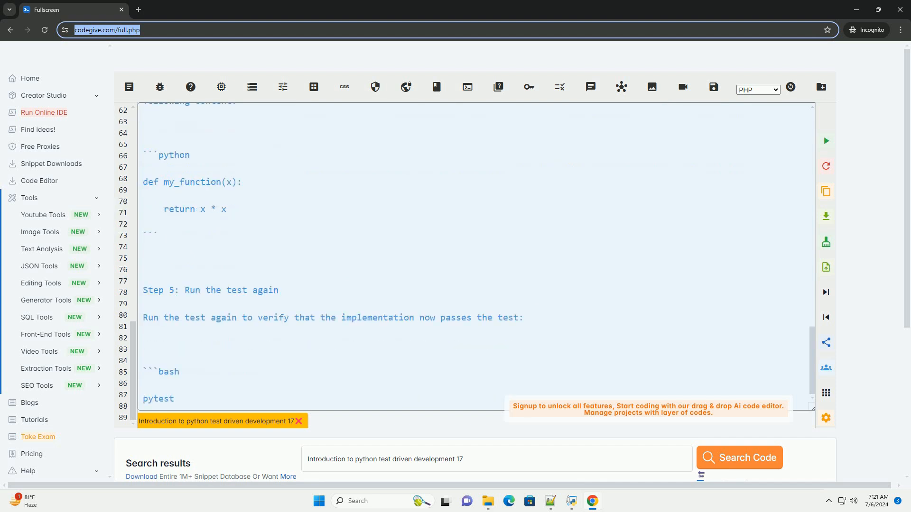
{"action": "scroll", "scroll_direction": "down", "scroll_amount": 3}
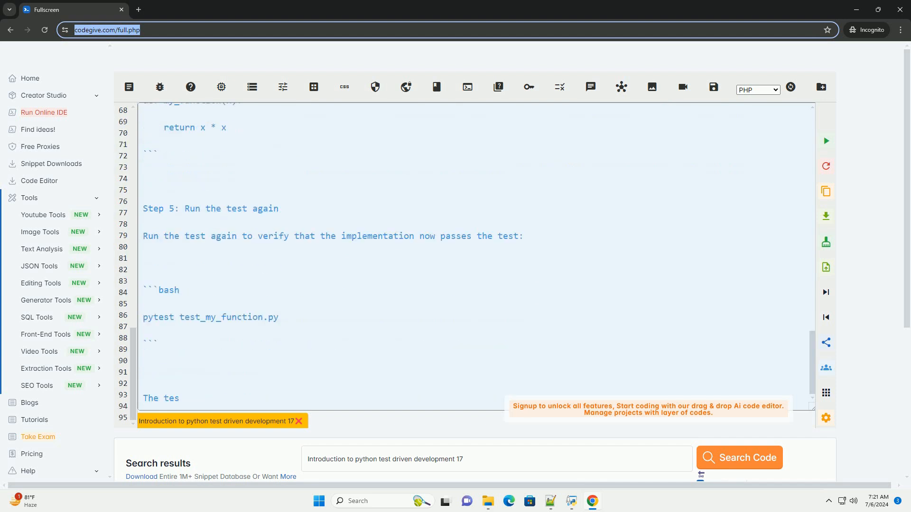
{"action": "scroll", "scroll_direction": "down", "scroll_amount": 3}
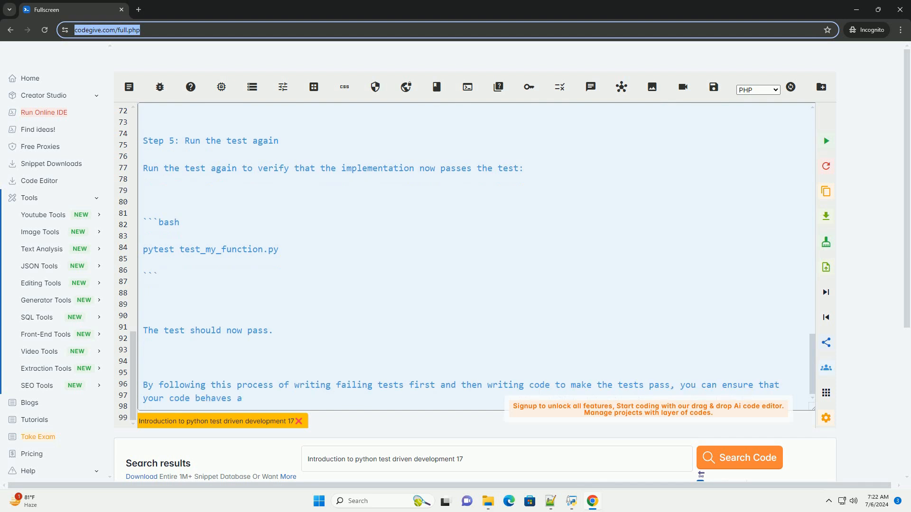
Step: Follow the closing summary and the reminder that TDD is iterative as the intro begins repeating
{"action": "scroll", "scroll_direction": "down", "scroll_amount": 3}
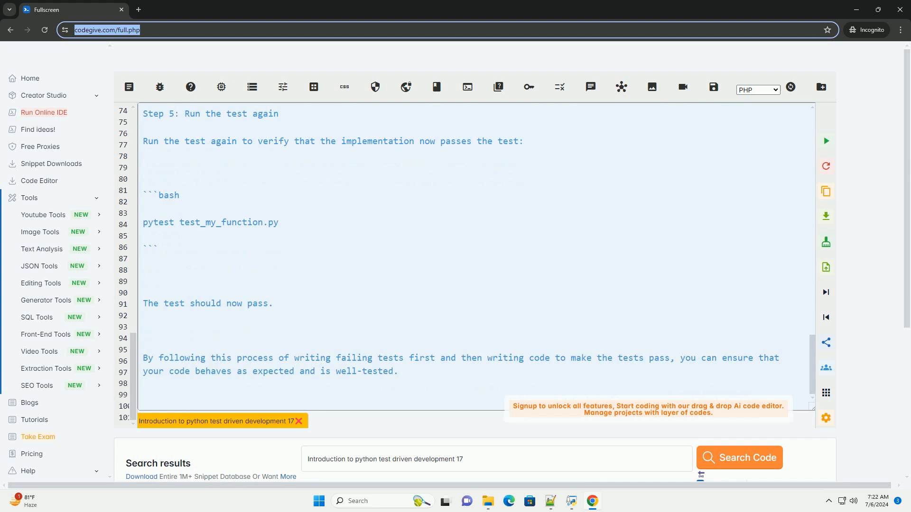
{"action": "scroll", "scroll_direction": "down", "scroll_amount": 3}
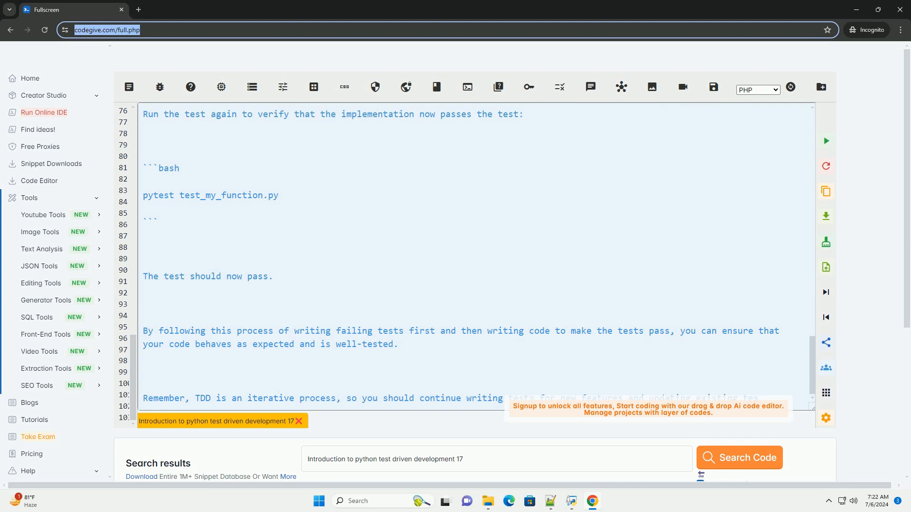
{"action": "scroll", "scroll_direction": "down", "scroll_amount": 3}
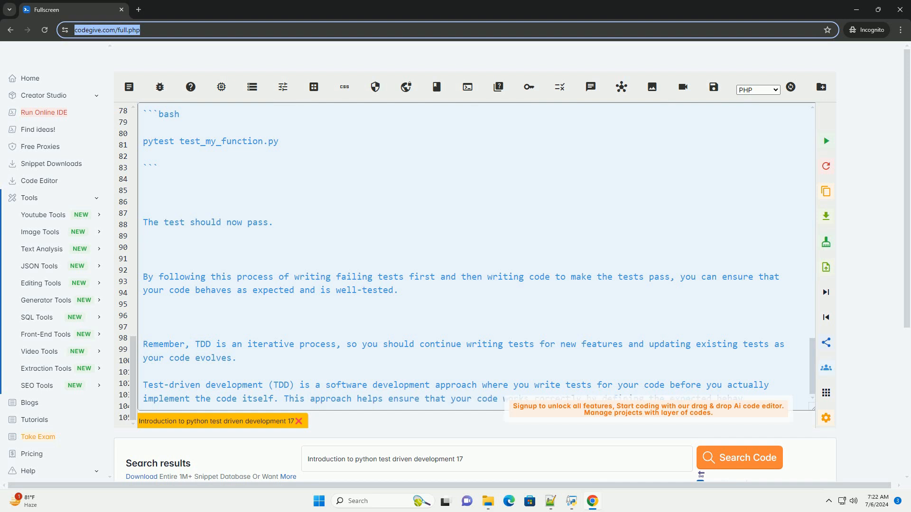
Step: Follow the repeated TDD intro, pip install pytest step and start of the failing-test step
{"action": "scroll", "scroll_direction": "down", "scroll_amount": 3}
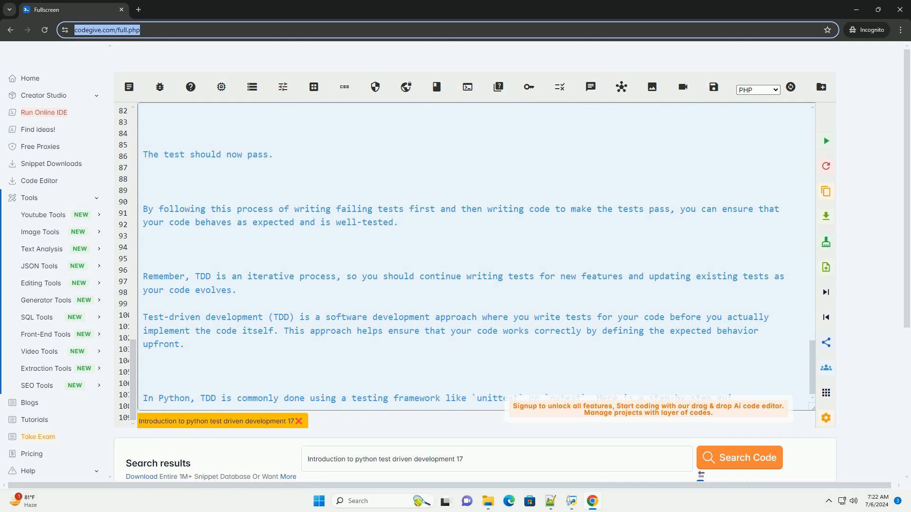
{"action": "scroll", "scroll_direction": "down", "scroll_amount": 3}
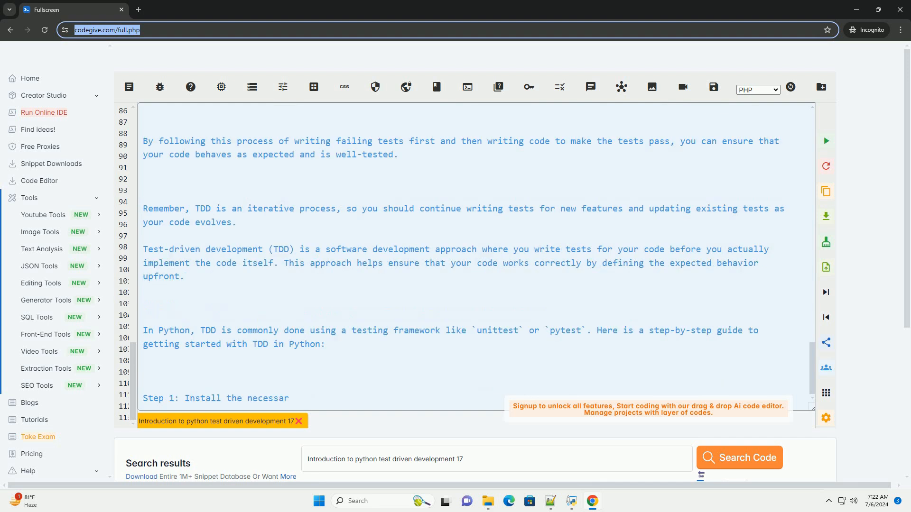
{"action": "scroll", "scroll_direction": "down", "scroll_amount": 3}
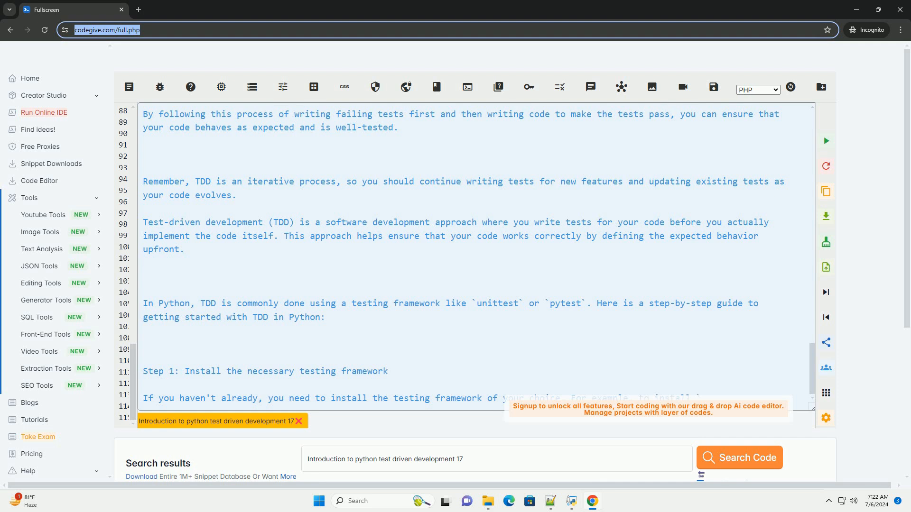
{"action": "scroll", "scroll_direction": "down", "scroll_amount": 3}
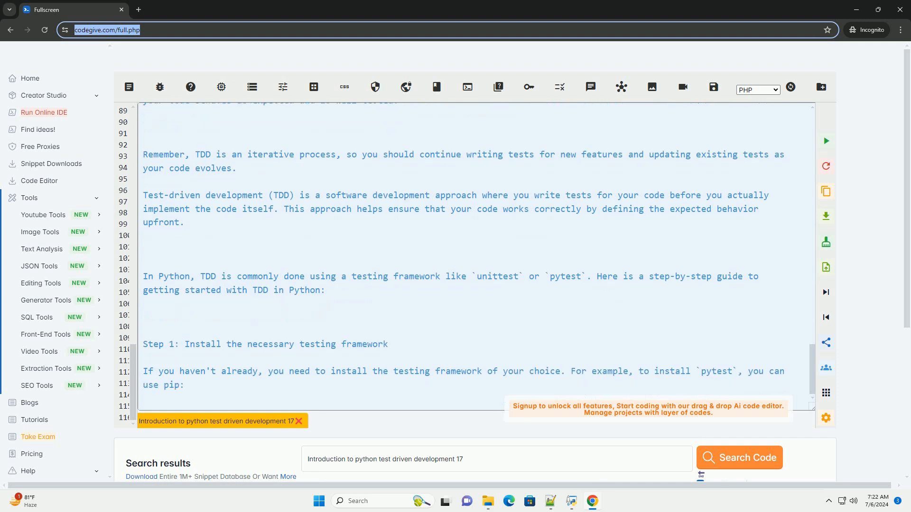
{"action": "scroll", "scroll_direction": "down", "scroll_amount": 3}
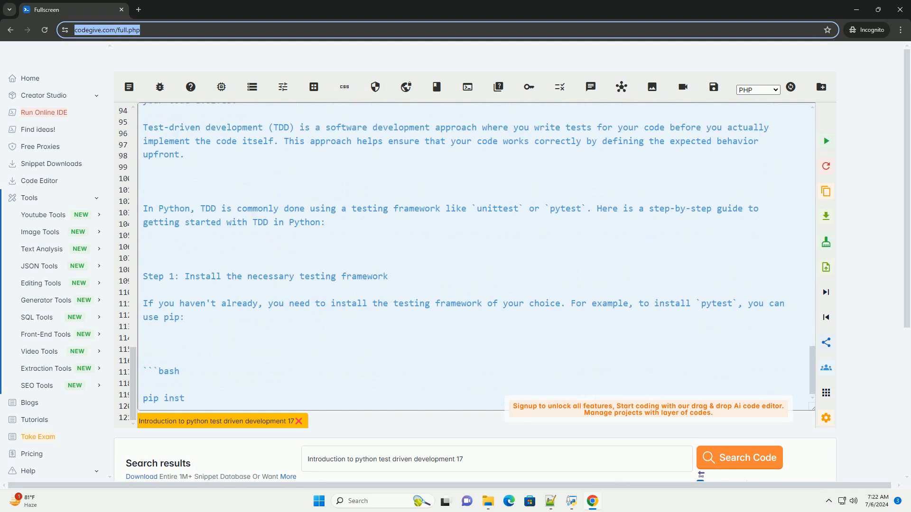
{"action": "scroll", "scroll_direction": "down", "scroll_amount": 3}
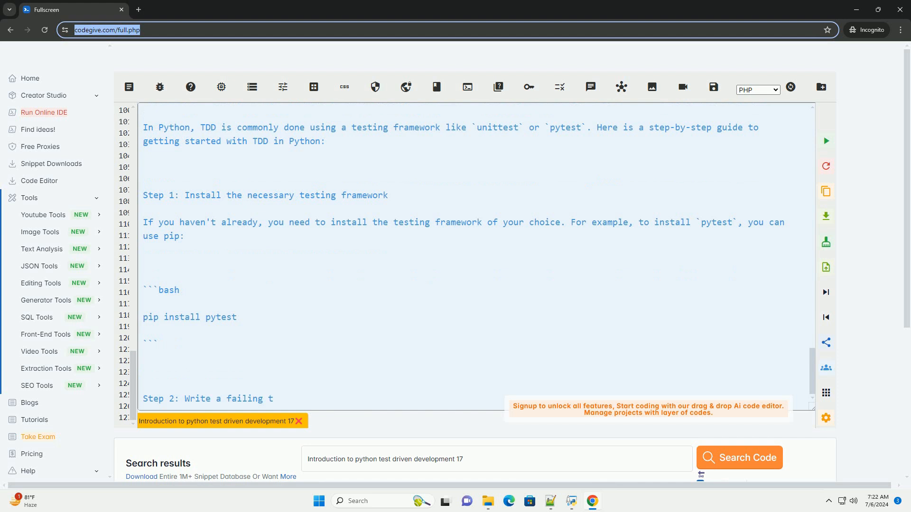
{"action": "scroll", "scroll_direction": "down", "scroll_amount": 3}
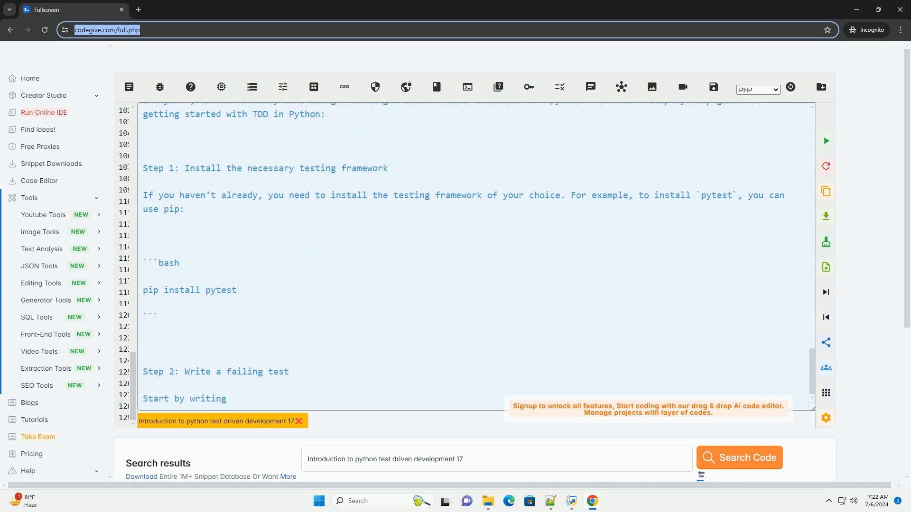